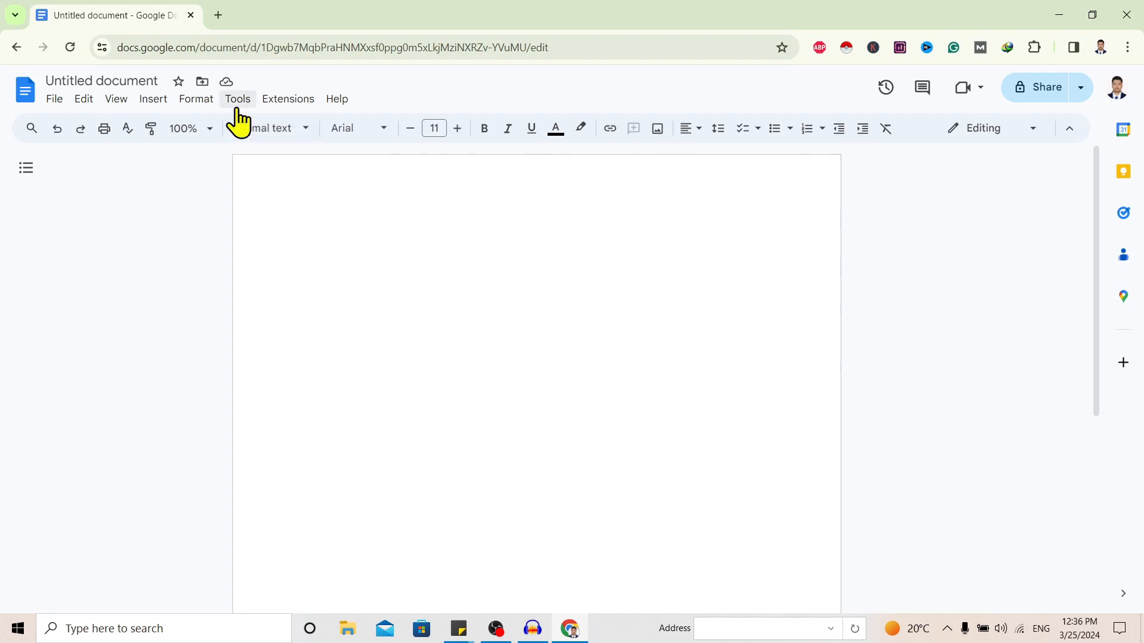
Step: Show the Tools menu listing word count, dictionary and voice typing
left_click(239, 99)
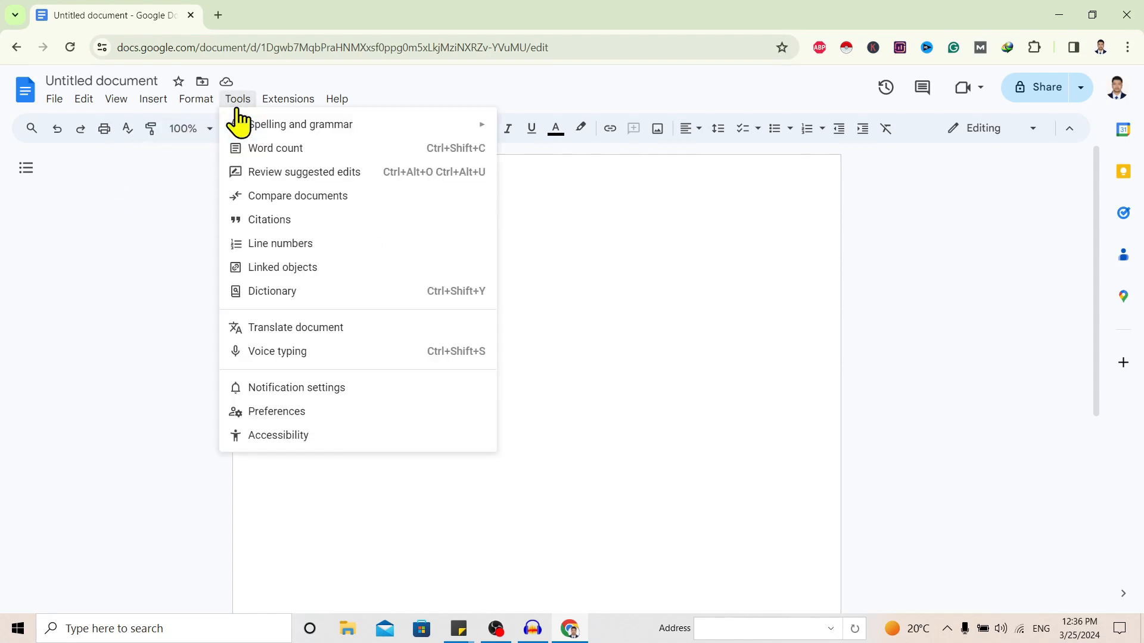
mouse_move(357, 267)
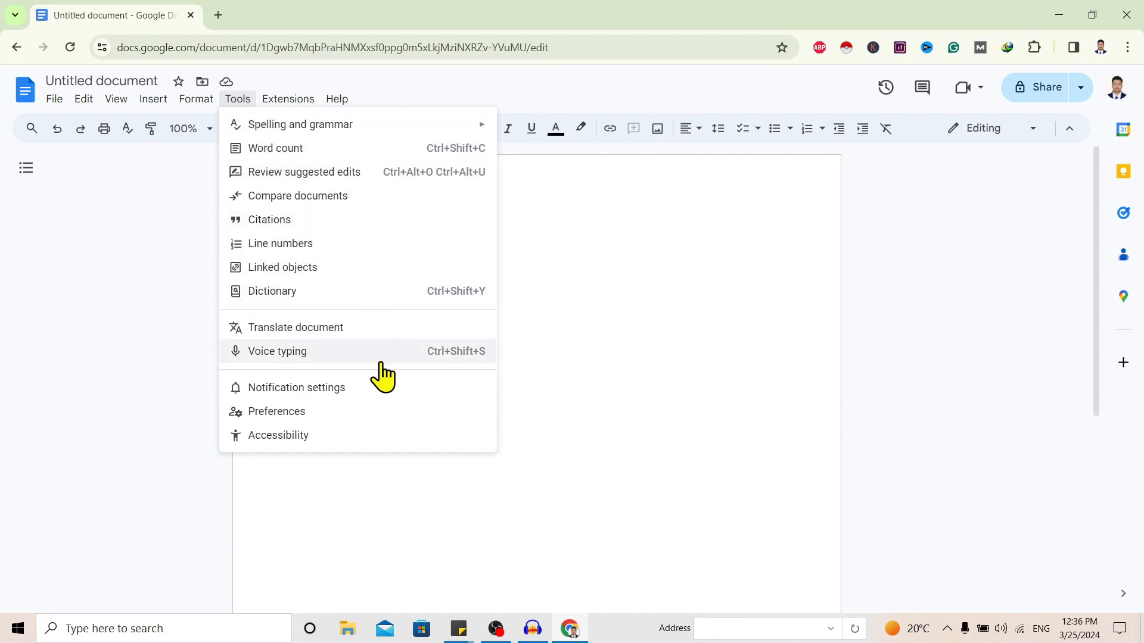
Step: Activate Voice typing so the English (US) microphone panel appears beside the page
left_click(276, 350)
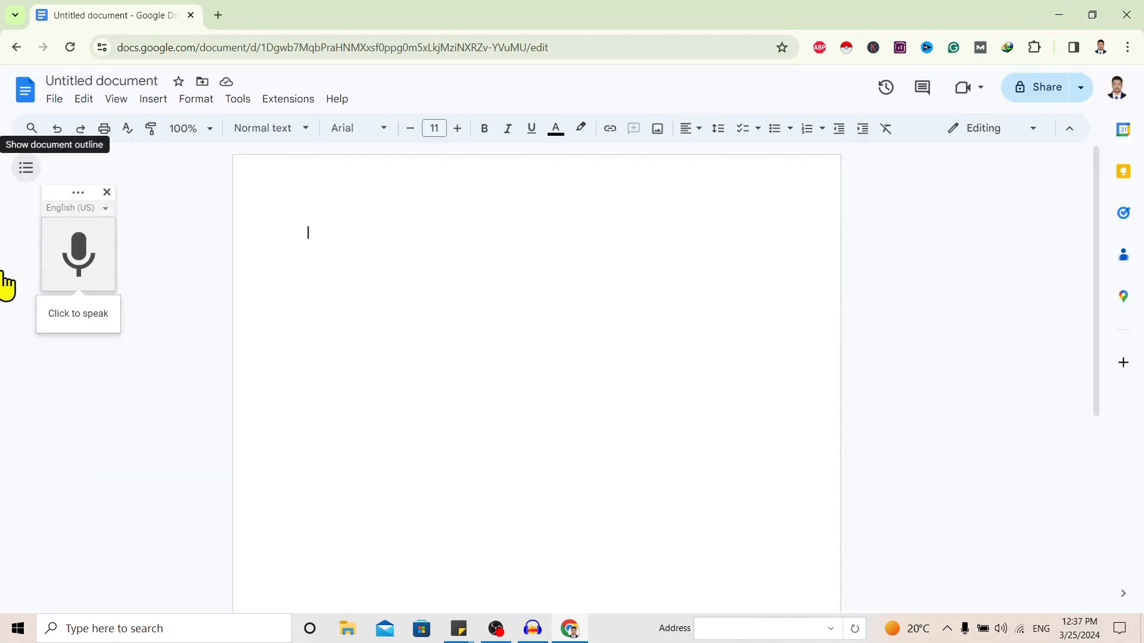
mouse_move(51, 321)
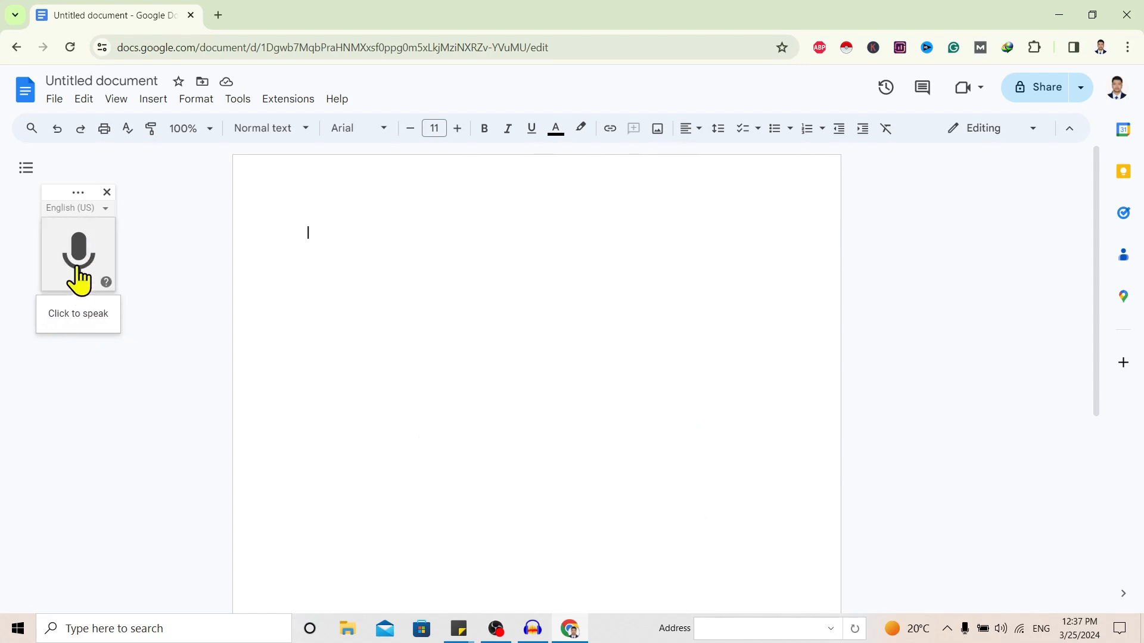
Step: Dictate several lines beginning 'And you can see my voice is' and stop the microphone
left_click(78, 255)
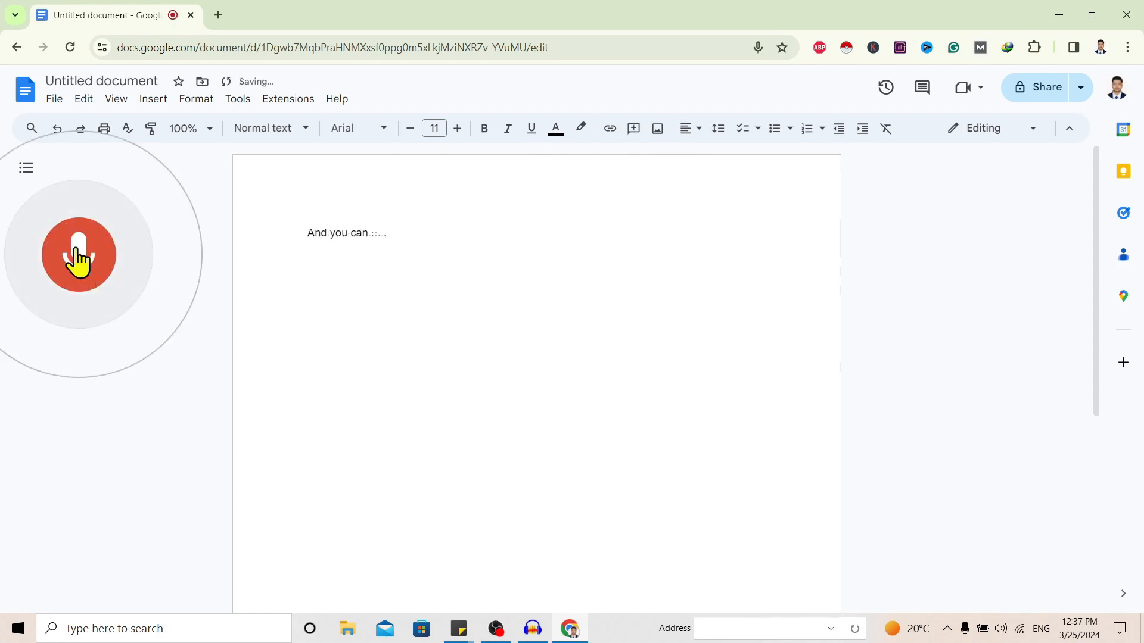
type("see and you can see my voice is being")
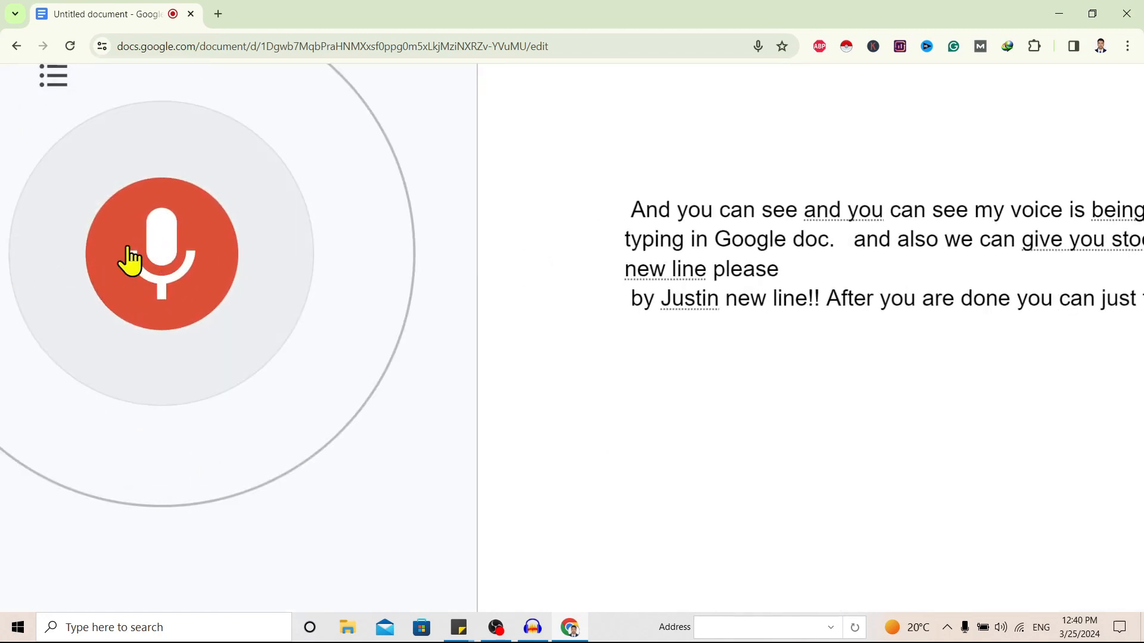
left_click(163, 248)
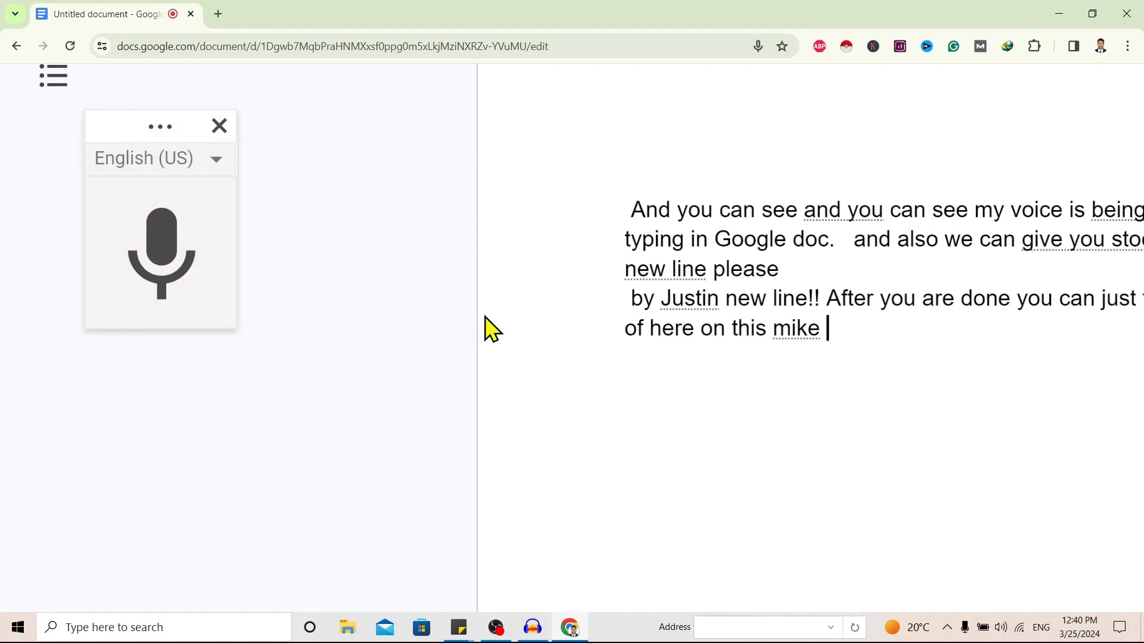